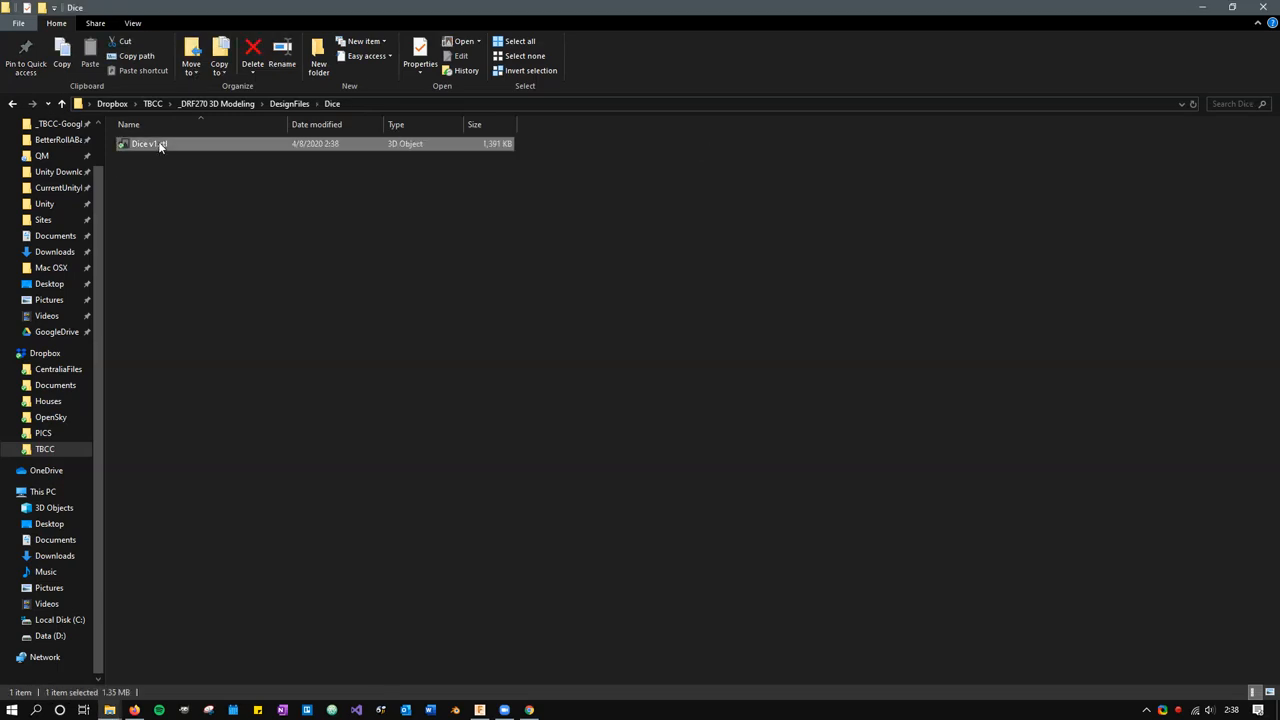
- Open the Dice v1 STL file from File Explorer with 3D Viewer
right_click(148, 144)
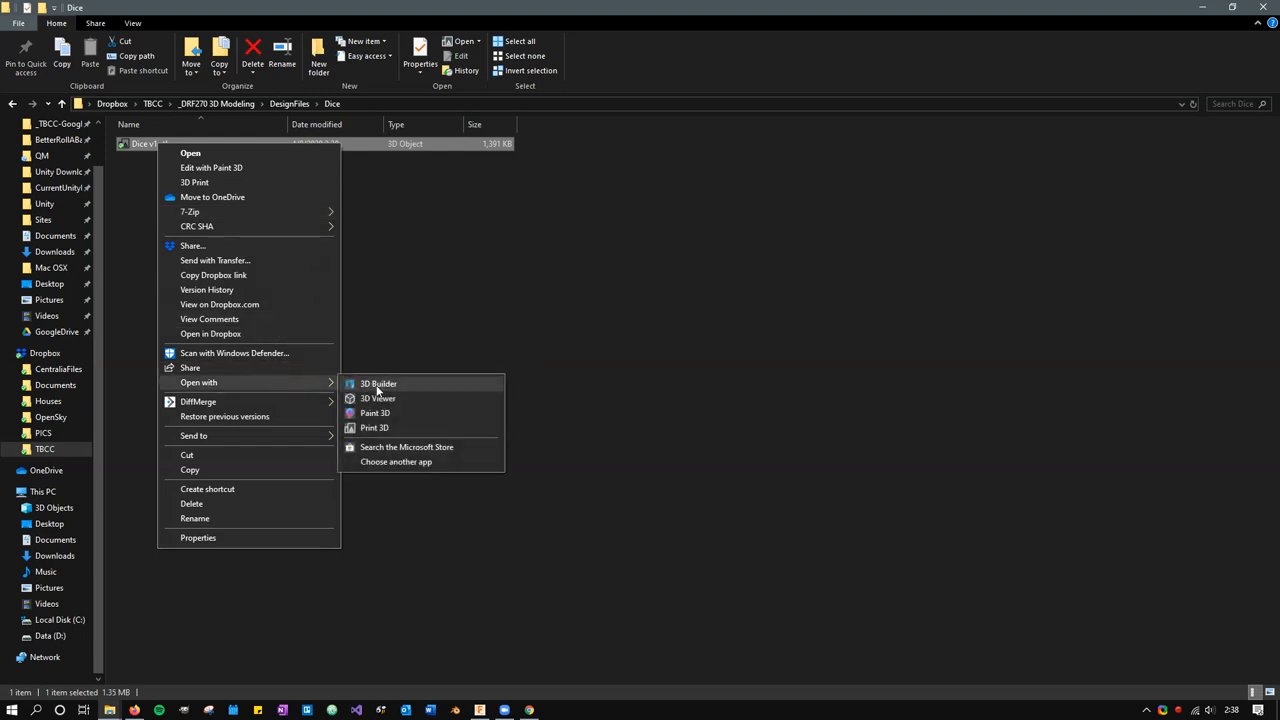
mouse_move(378, 398)
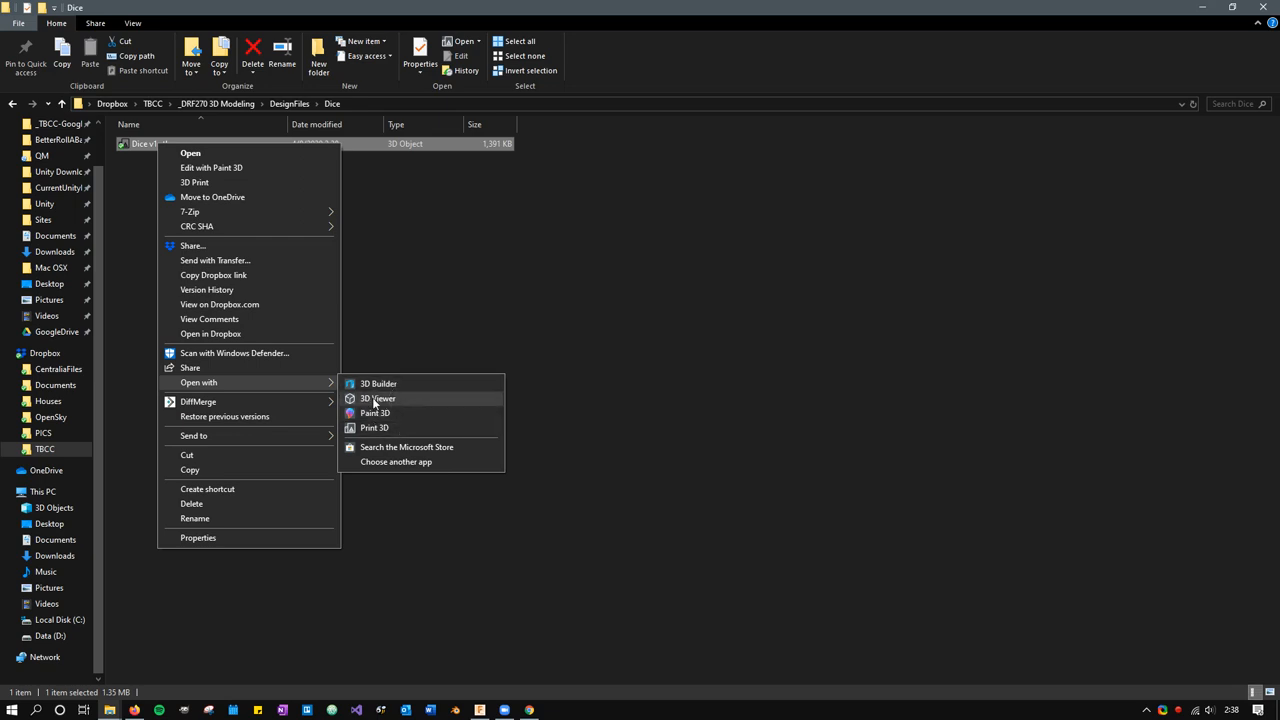
mouse_move(390, 418)
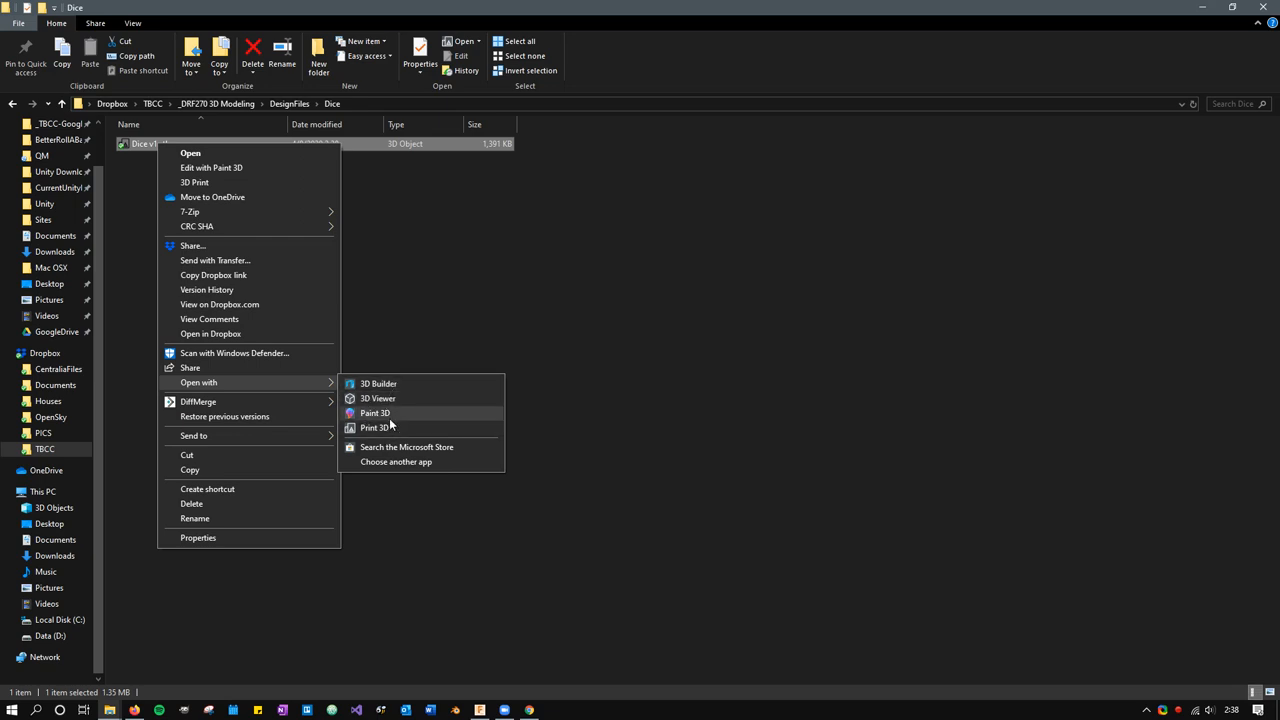
mouse_move(378, 398)
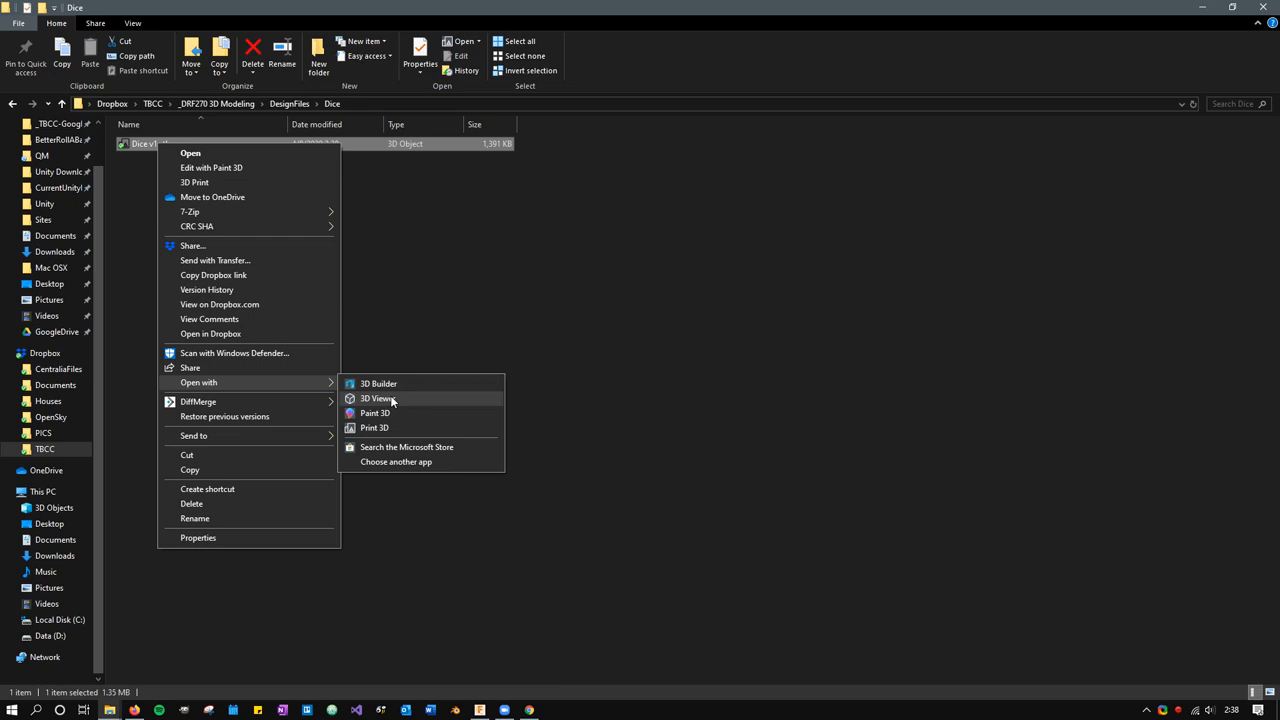
left_click(376, 398)
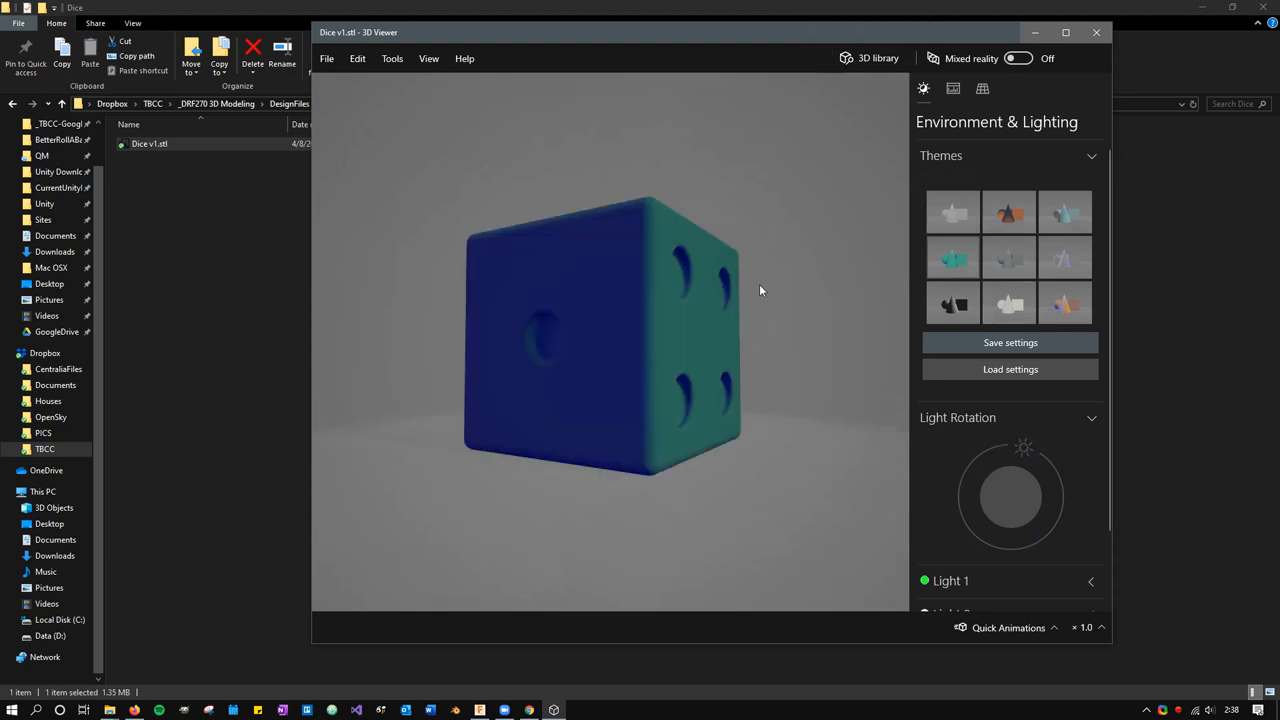
- Orbit the die to view its underside, another face and the six-pip face, then back upright
left_click_drag(760, 290, 380, 336)
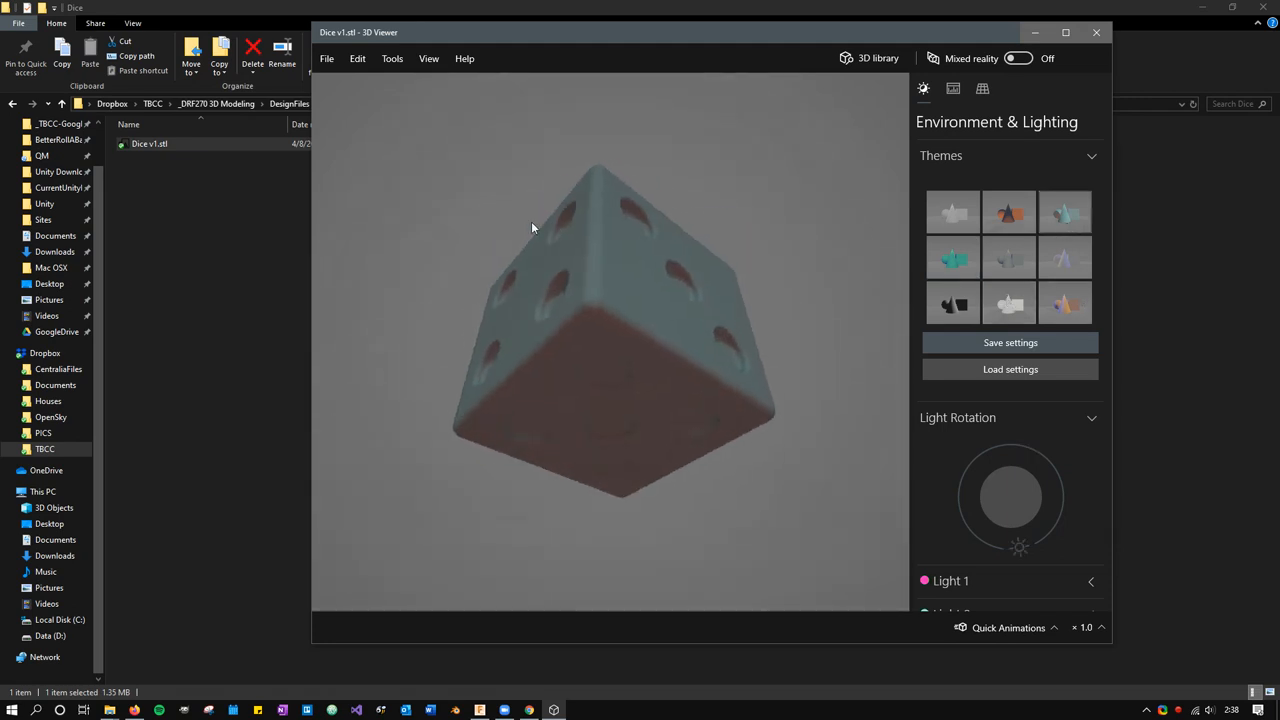
left_click_drag(532, 228, 482, 212)
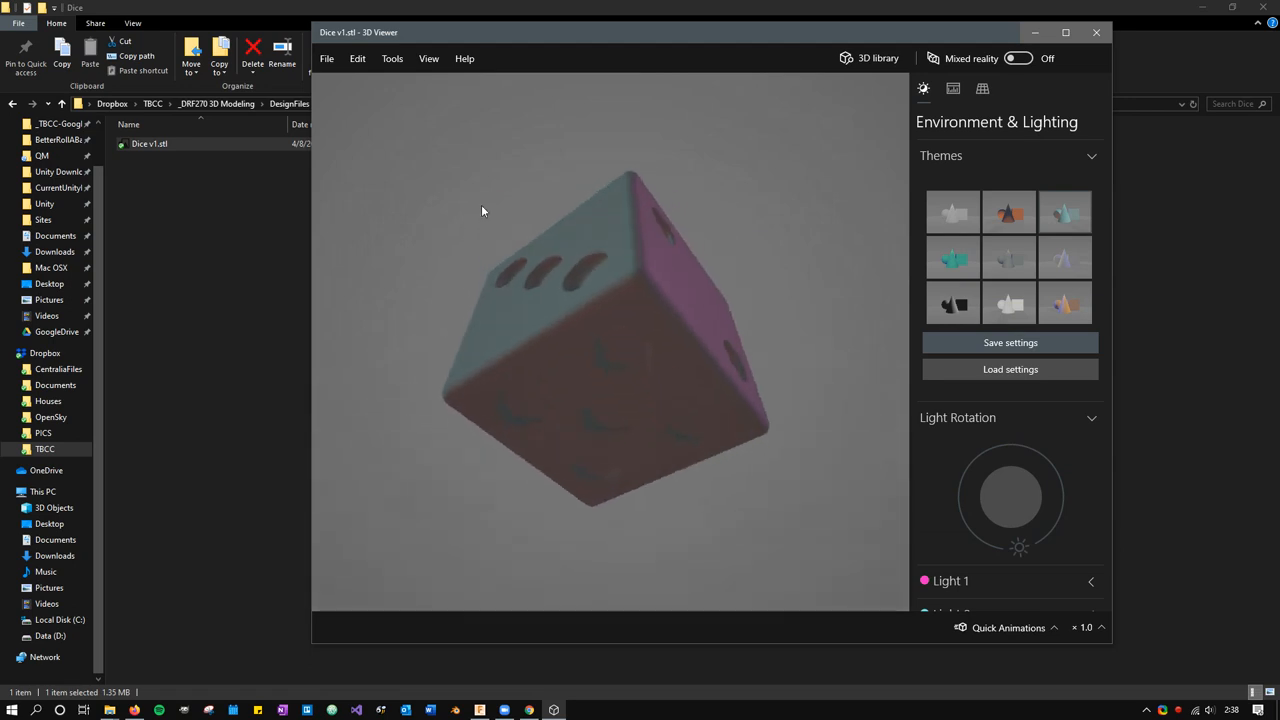
left_click_drag(482, 212, 508, 388)
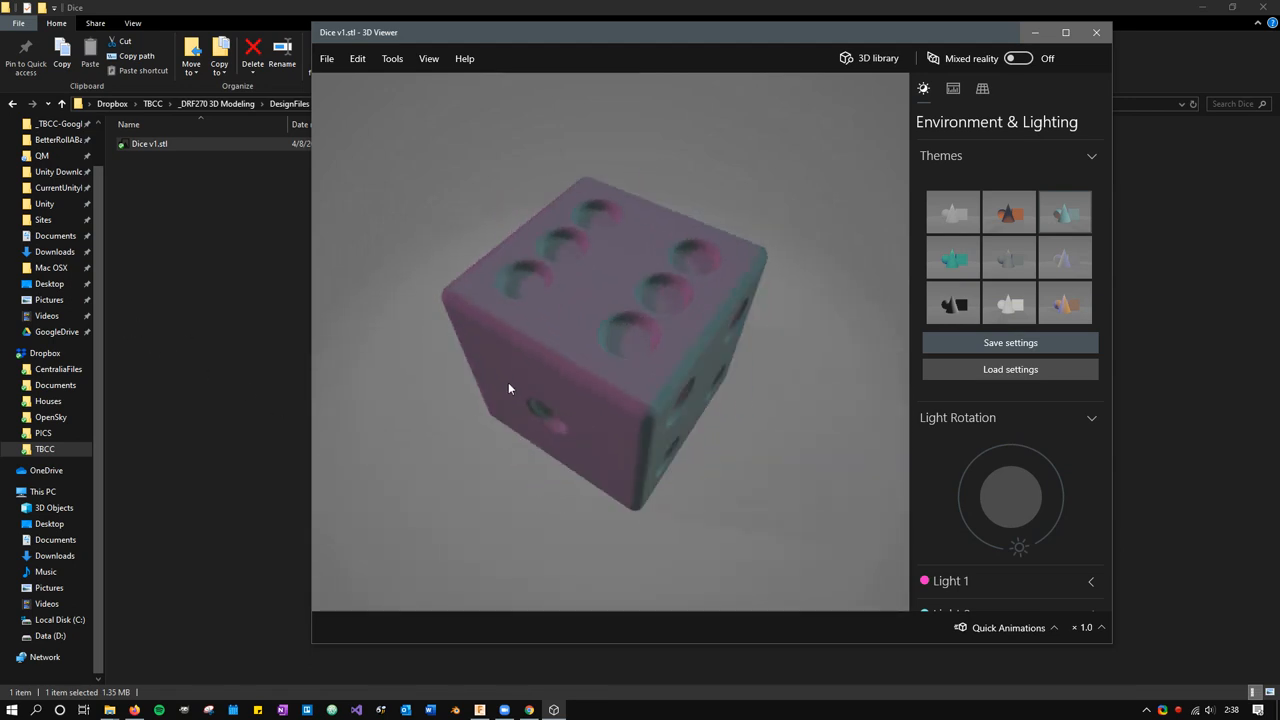
left_click_drag(508, 388, 750, 340)
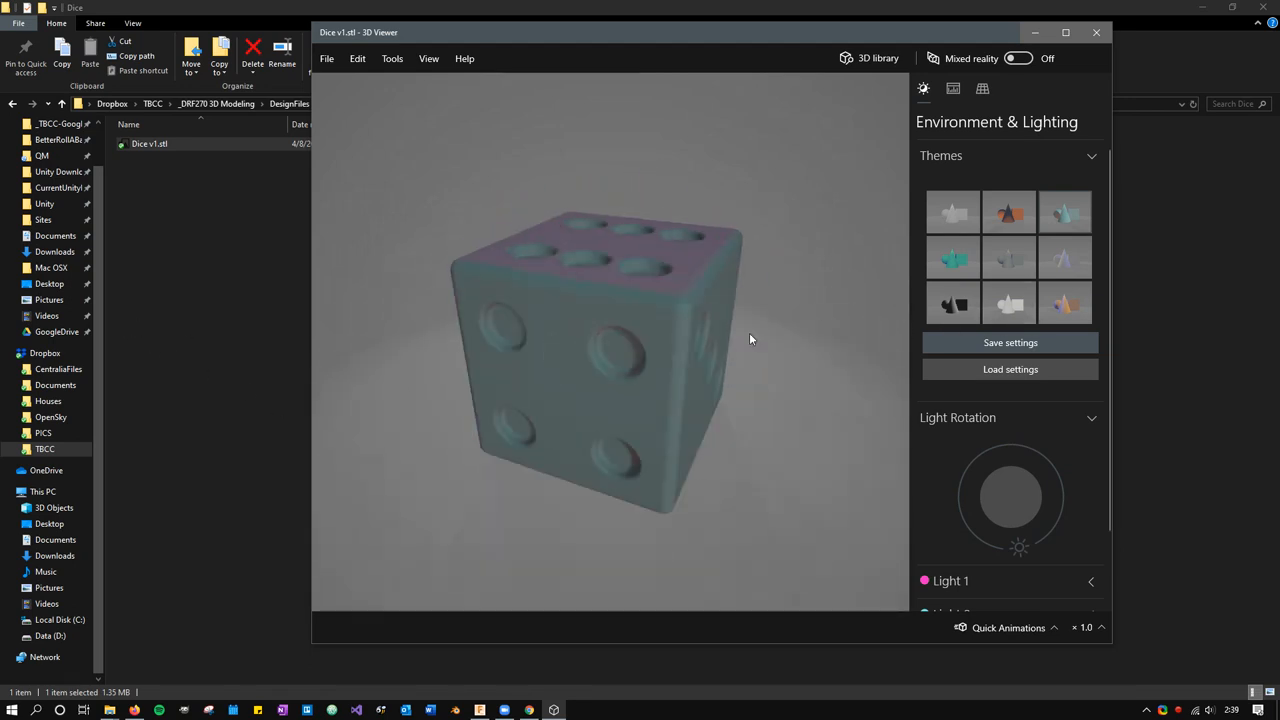